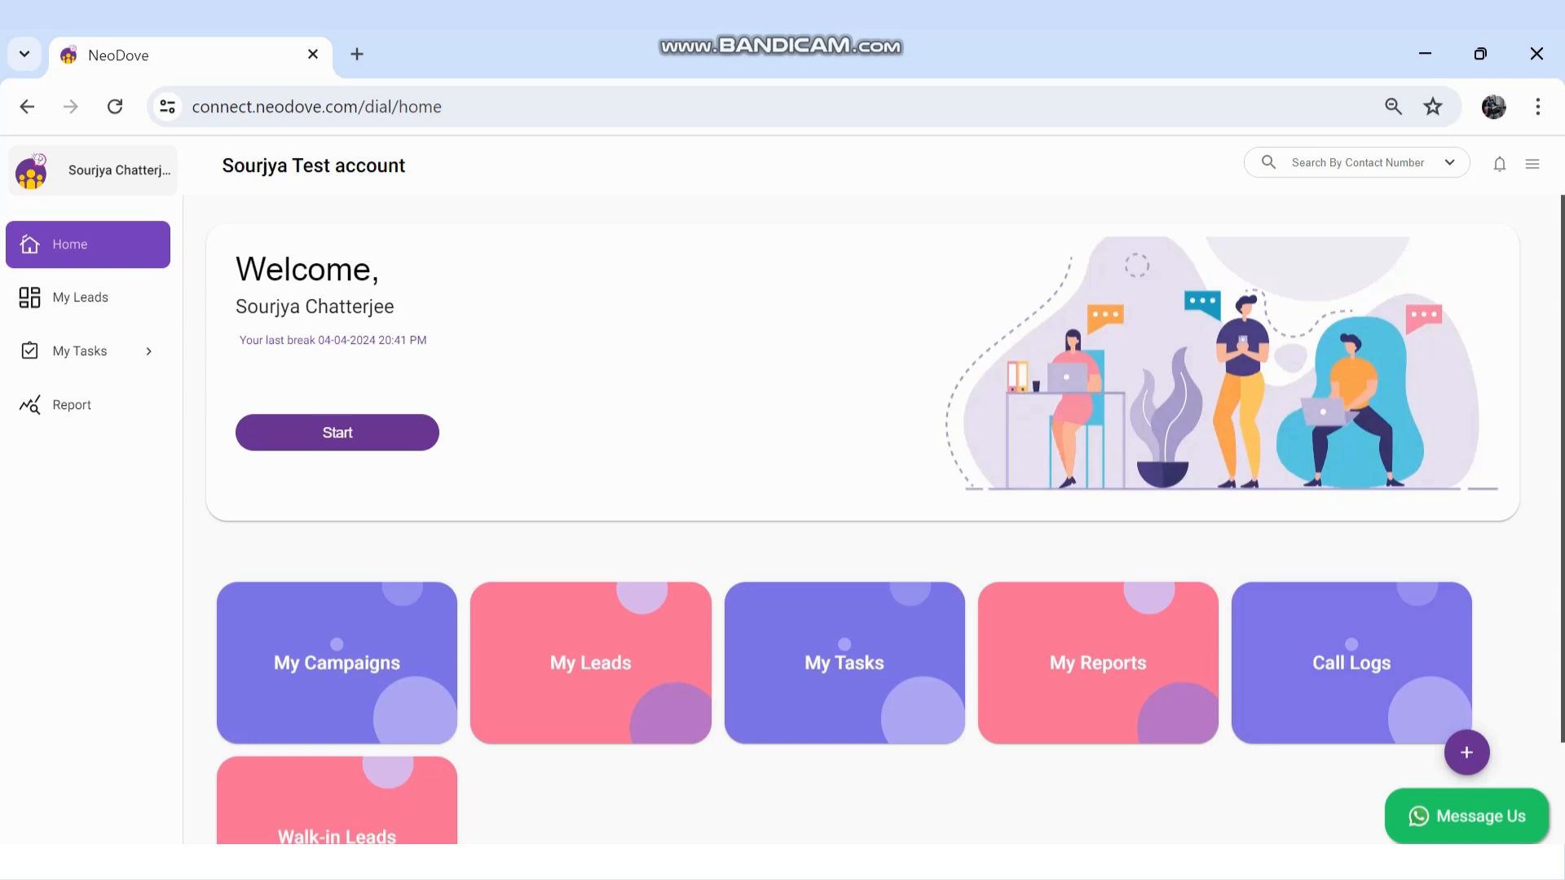
Go to My Leads and view the Follow-up Leads list with its search panel.
left_click(80, 296)
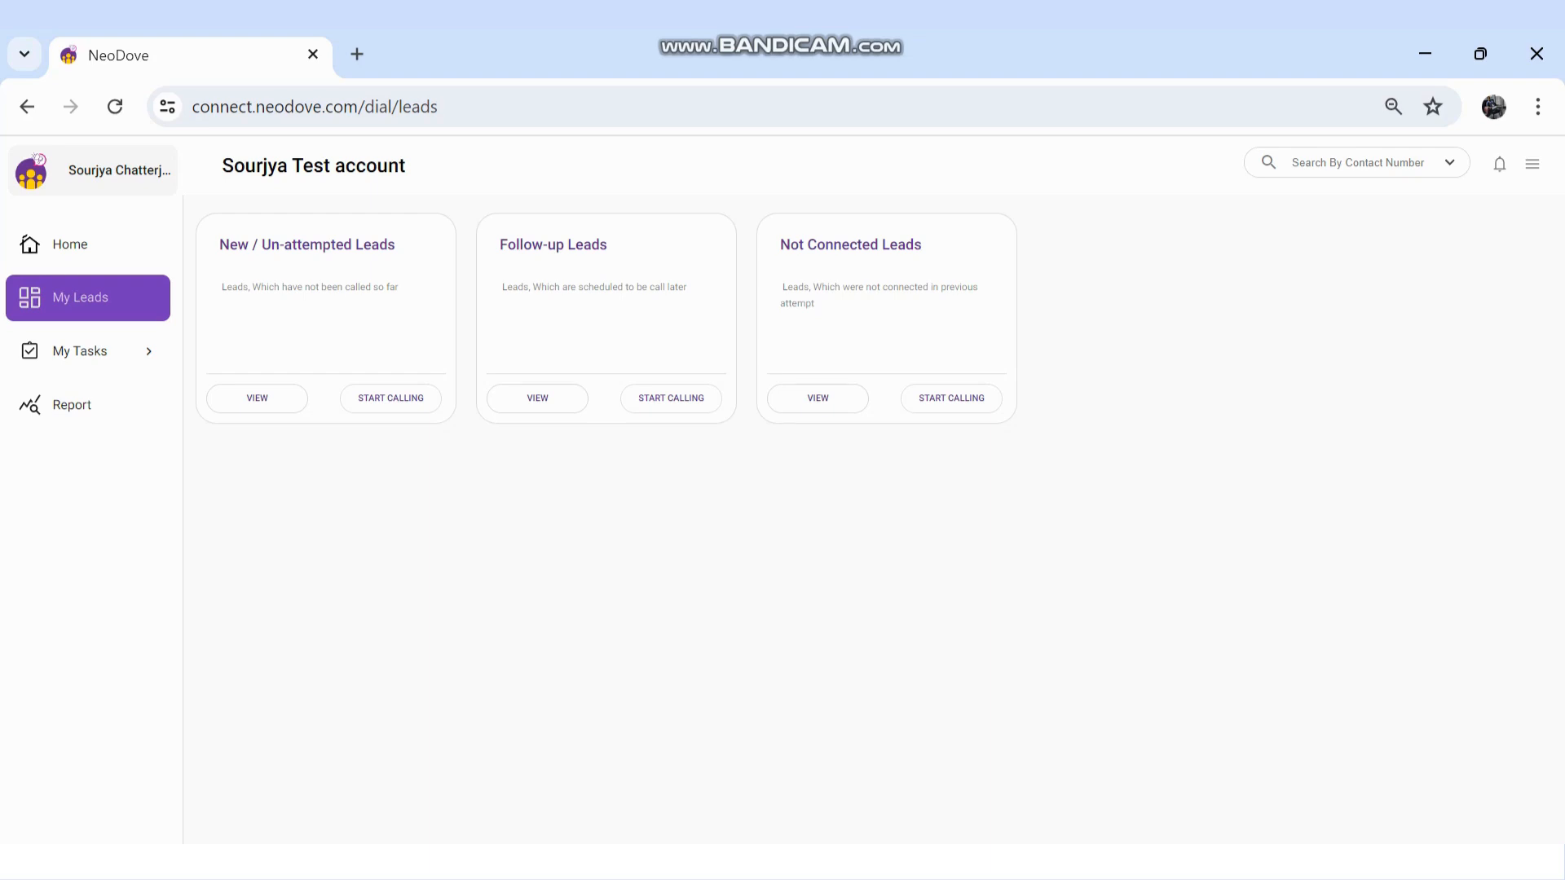
mouse_move(536, 397)
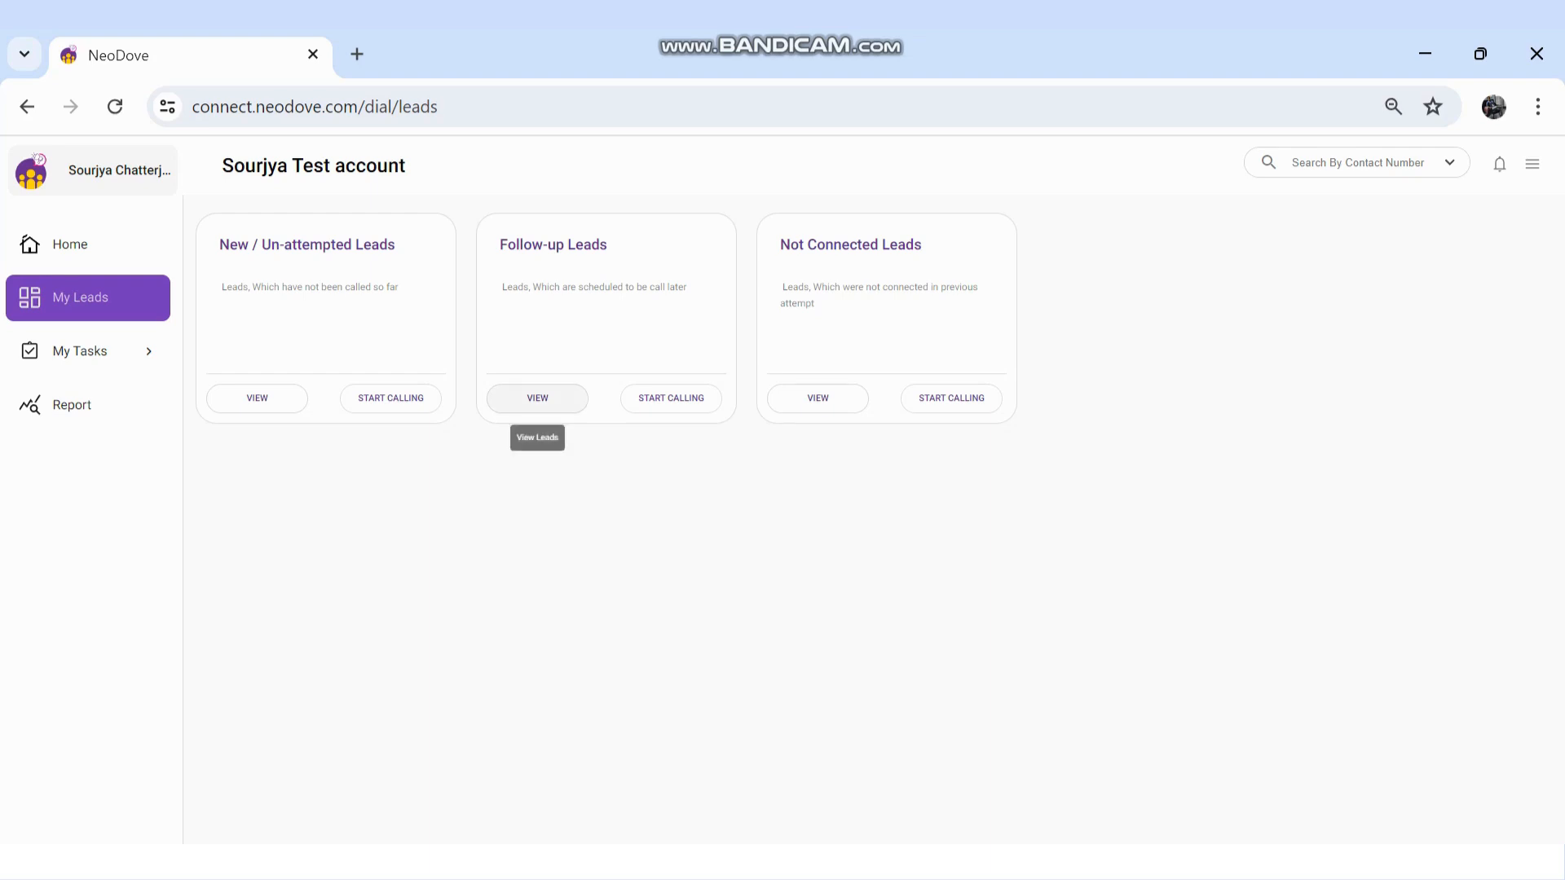
left_click(536, 398)
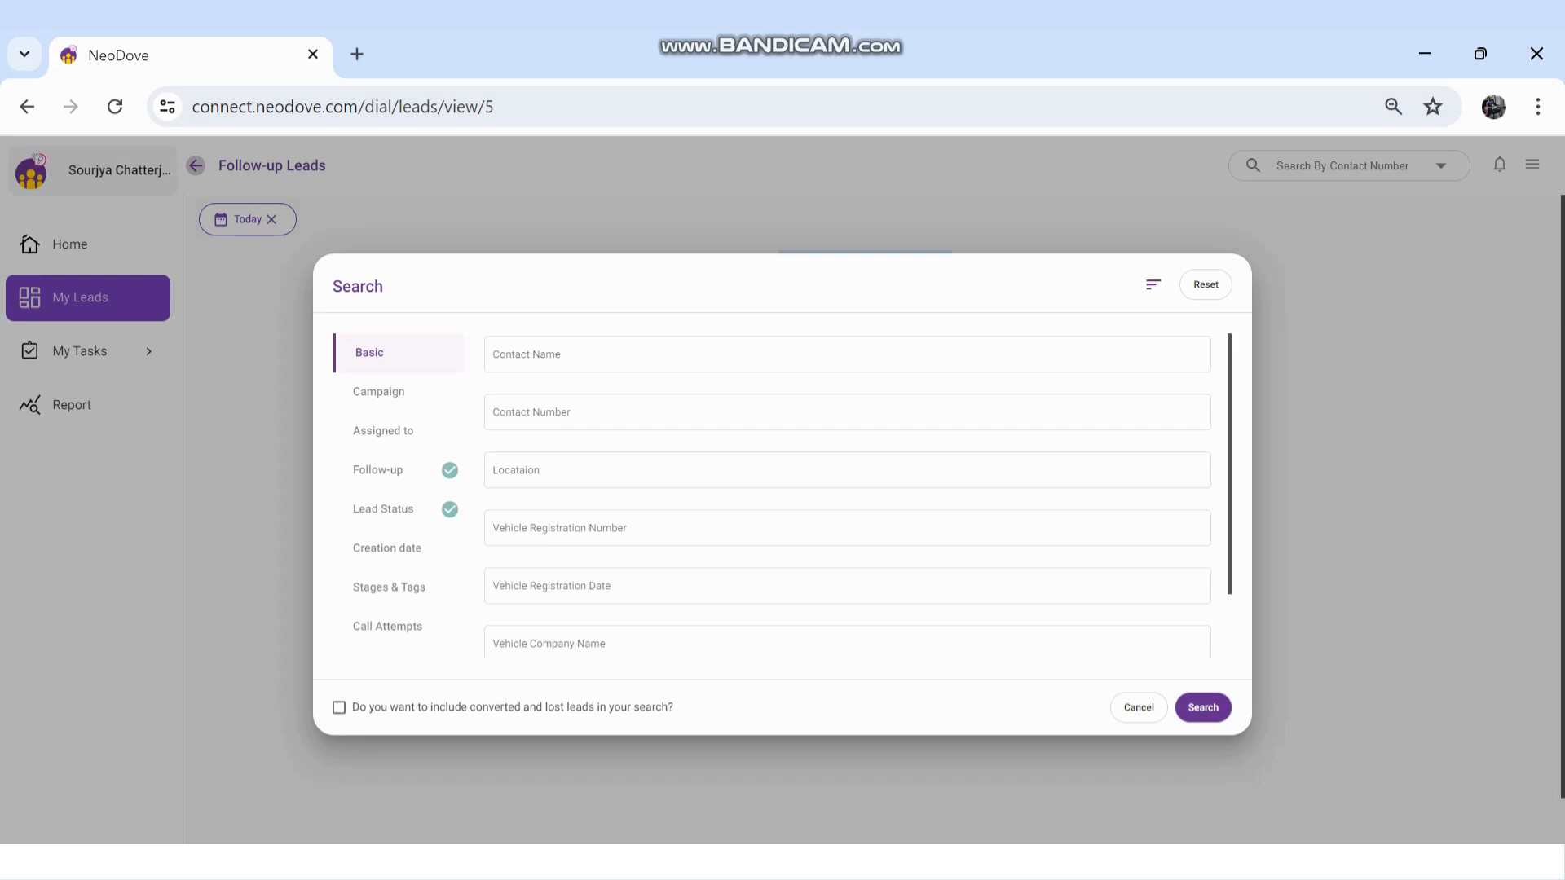
Check the Follow-up date and Lead Status search criteria, then cancel the search.
left_click(377, 469)
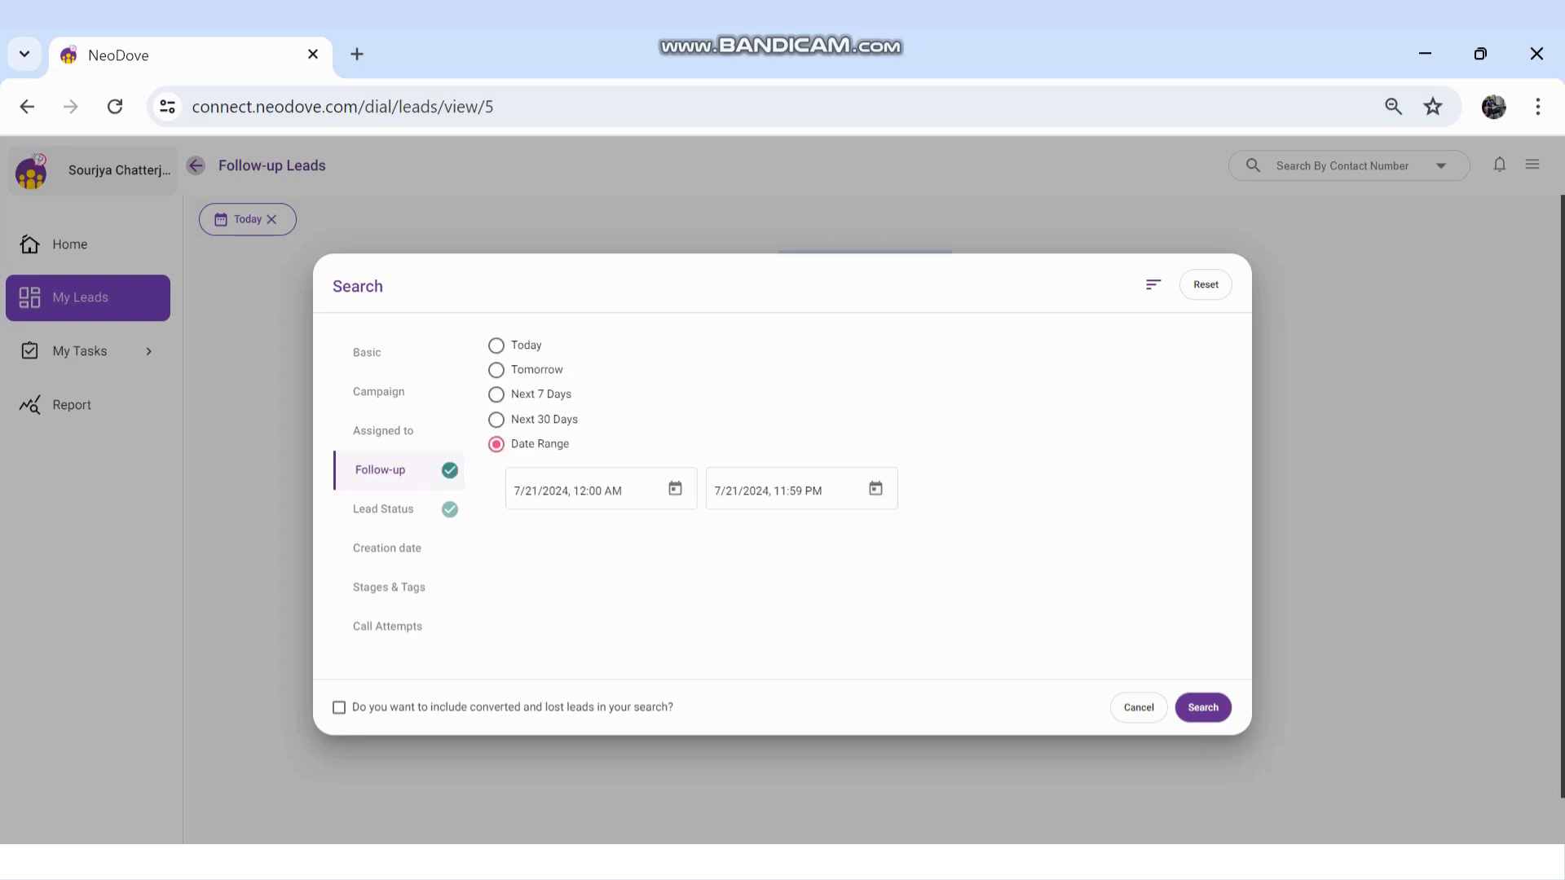
left_click(385, 508)
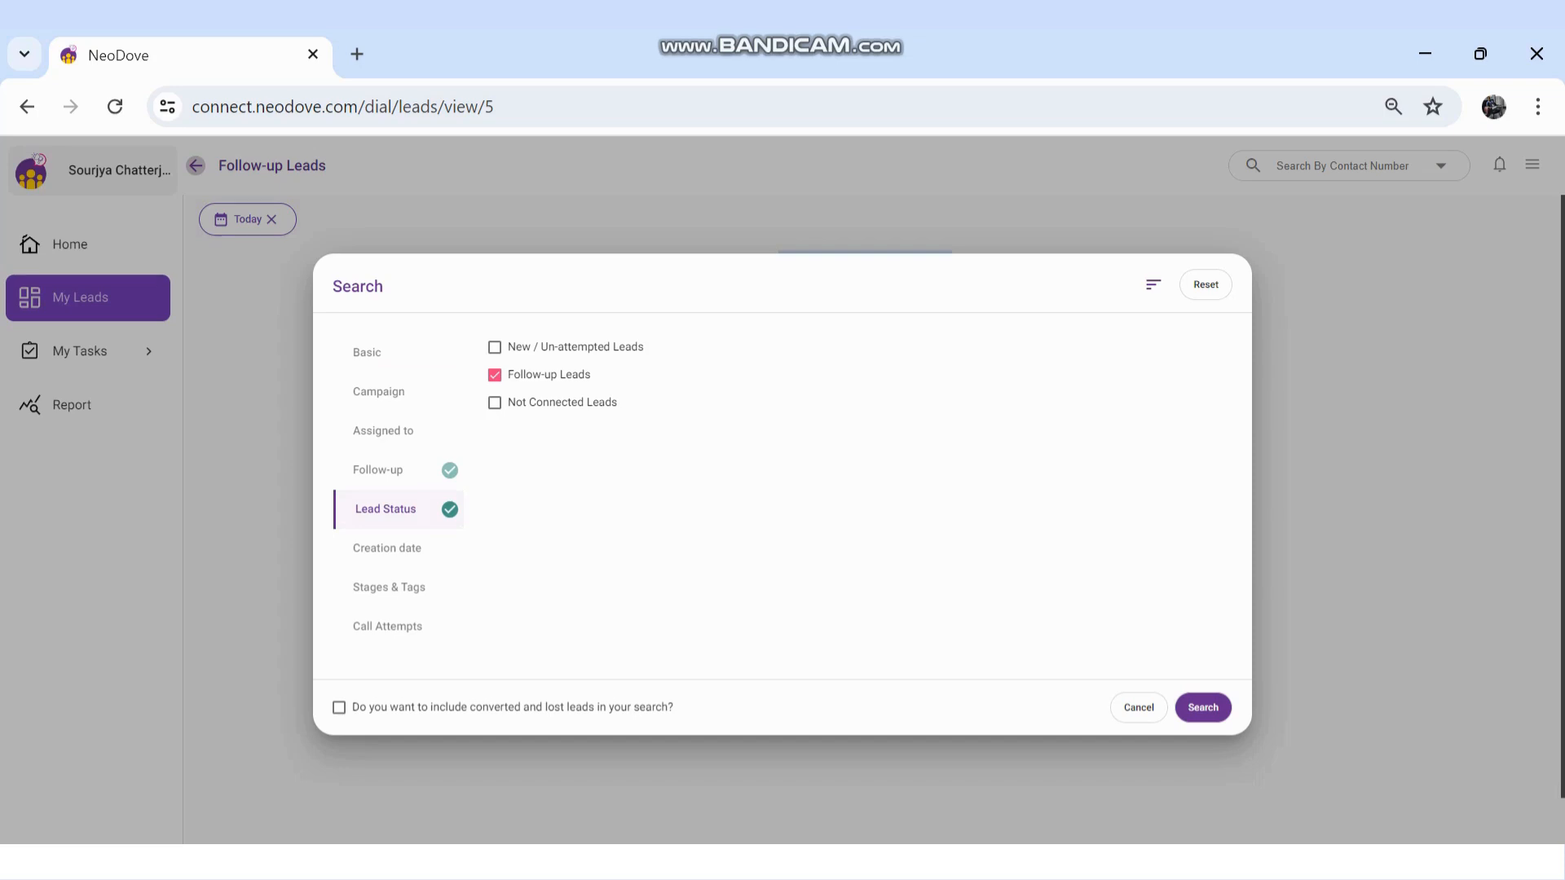
left_click(378, 470)
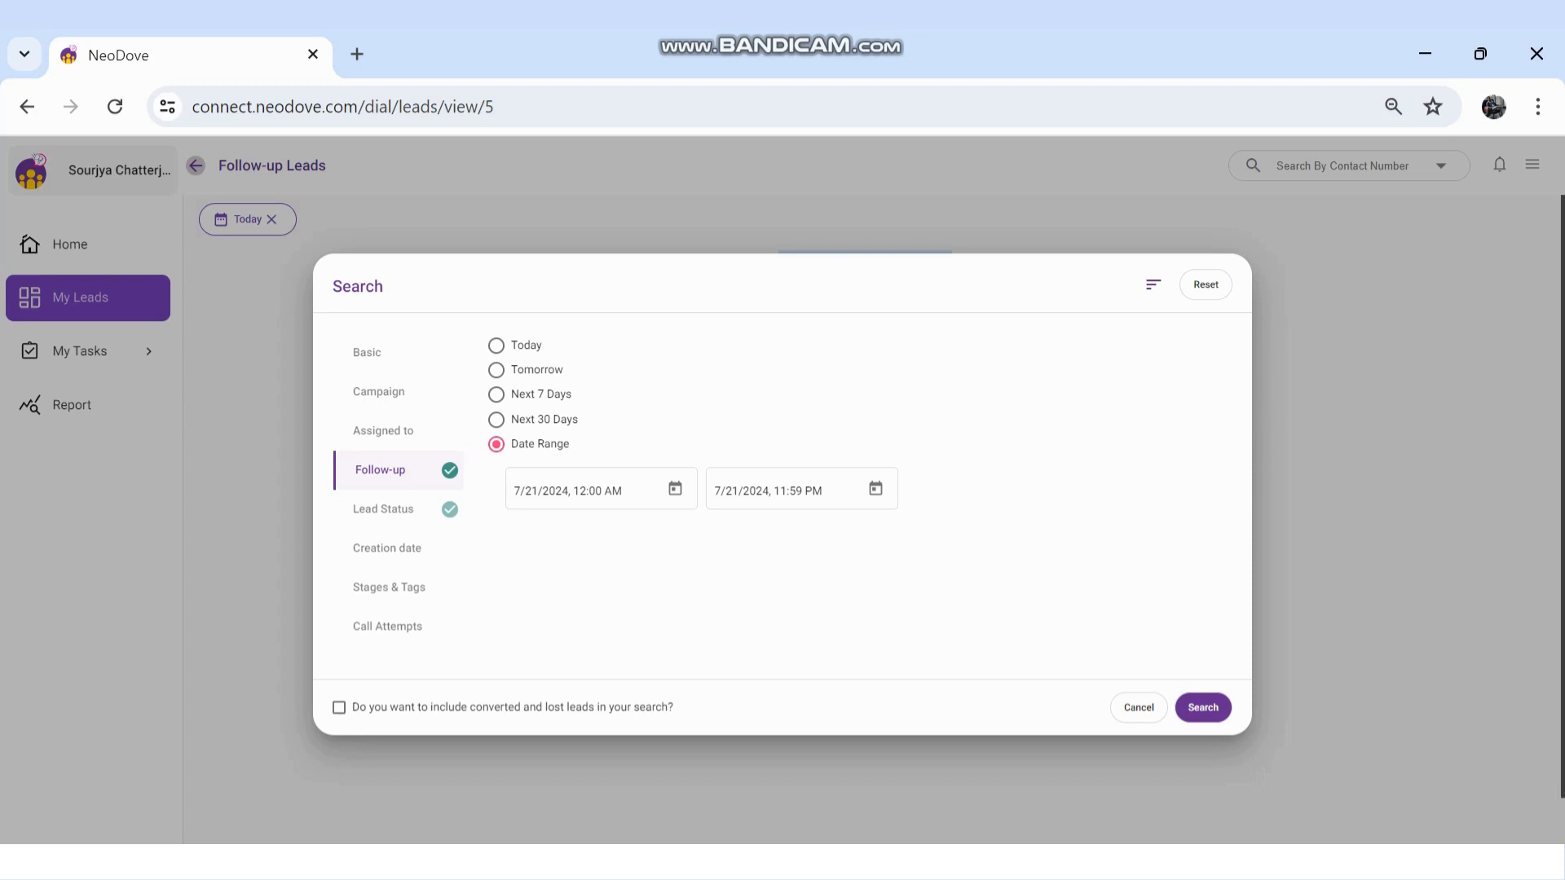
left_click(1203, 707)
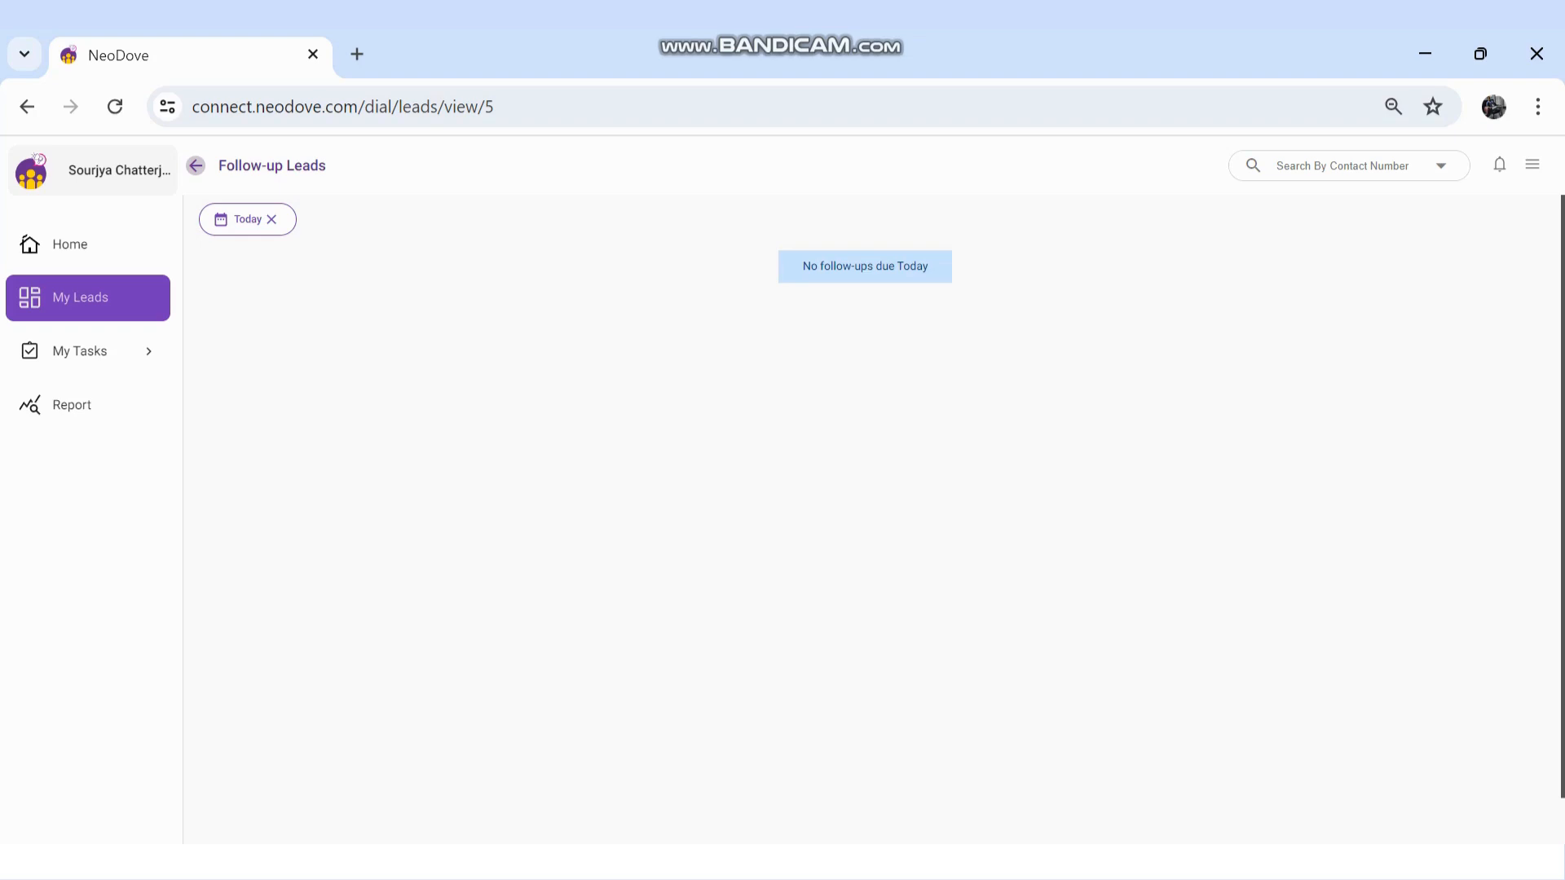
View the Select Date choices from the Today chip, then return to the Home dashboard.
left_click(242, 219)
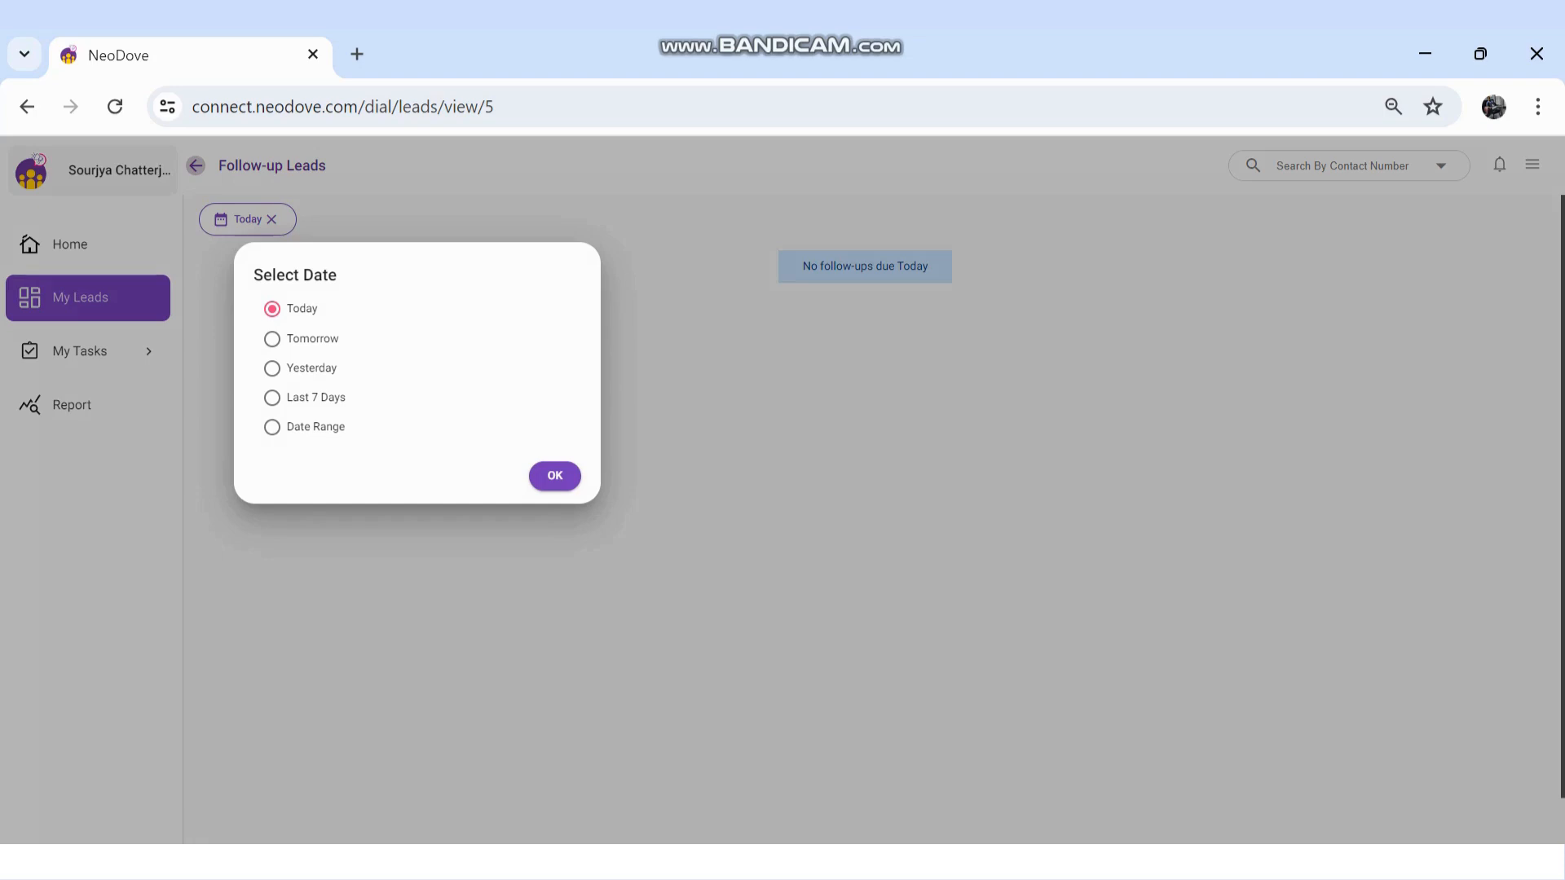
left_click(554, 476)
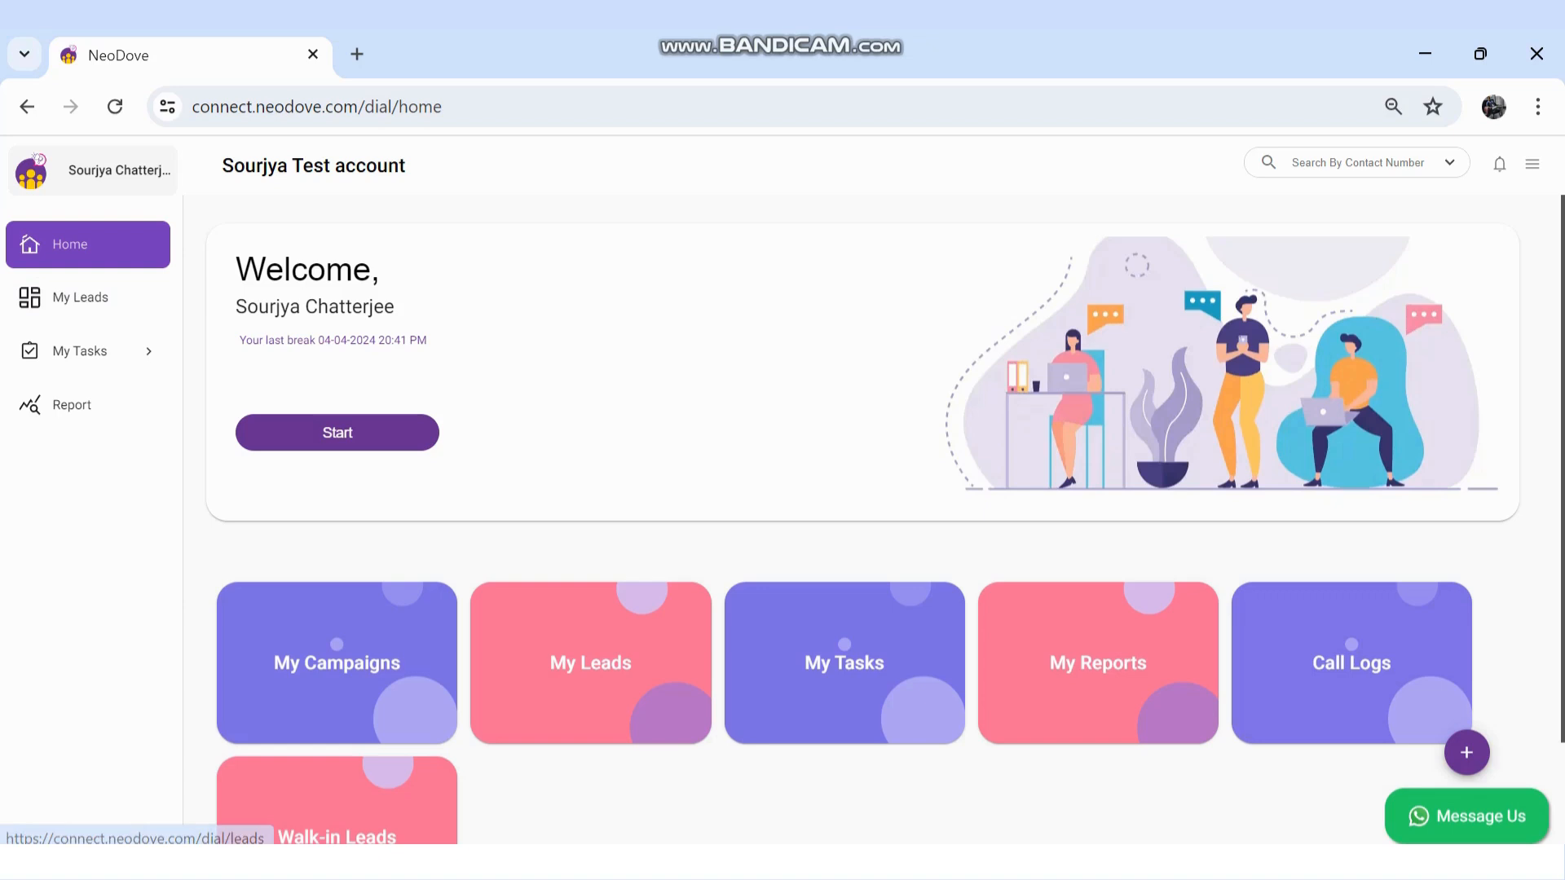
left_click(79, 296)
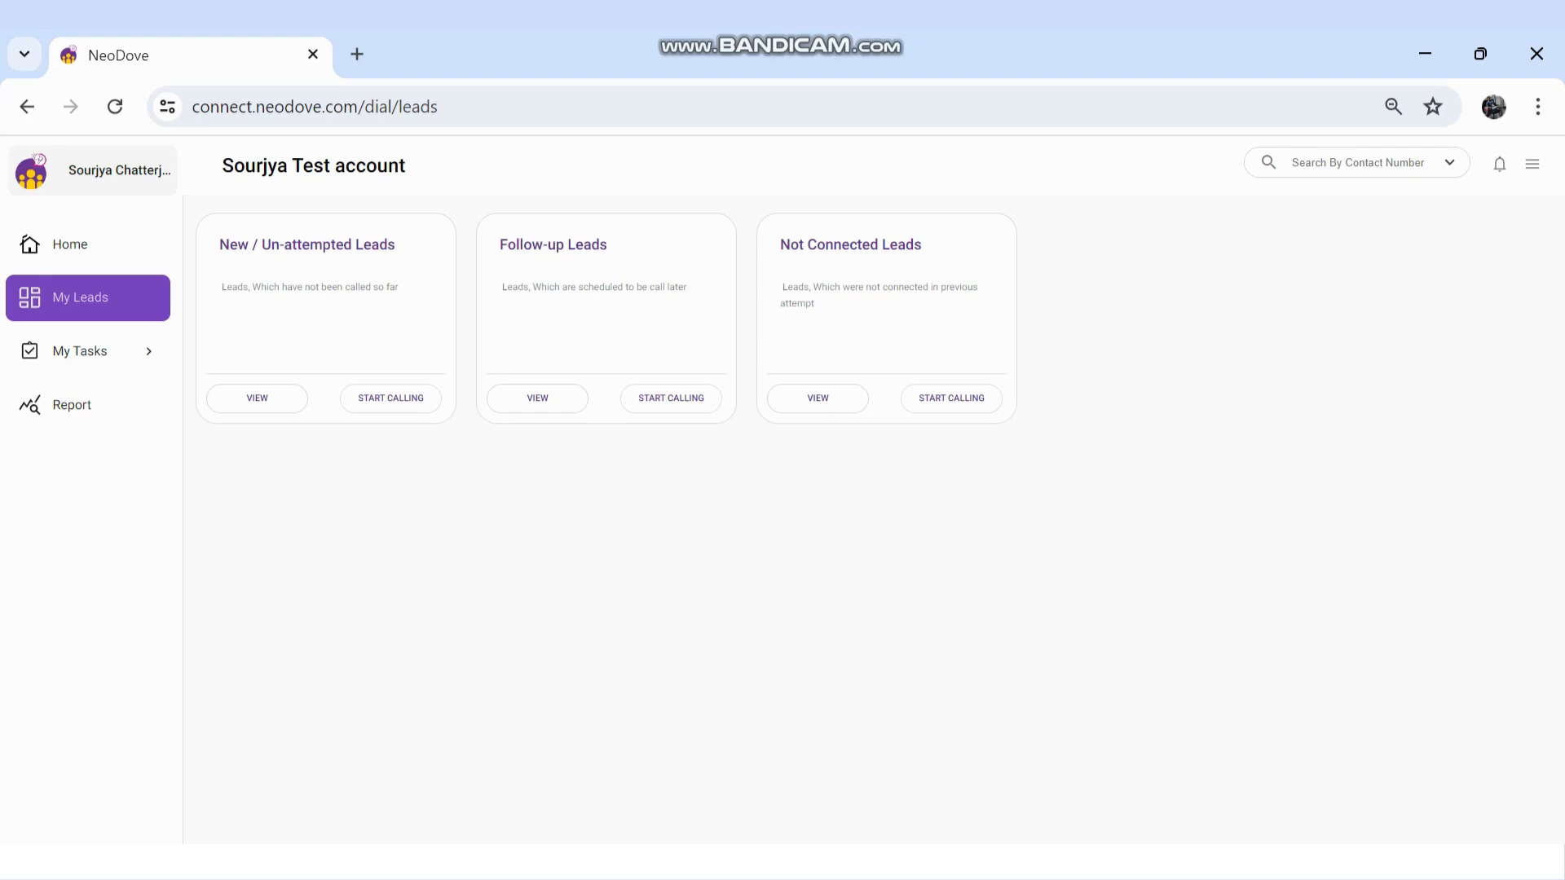
mouse_move(536, 398)
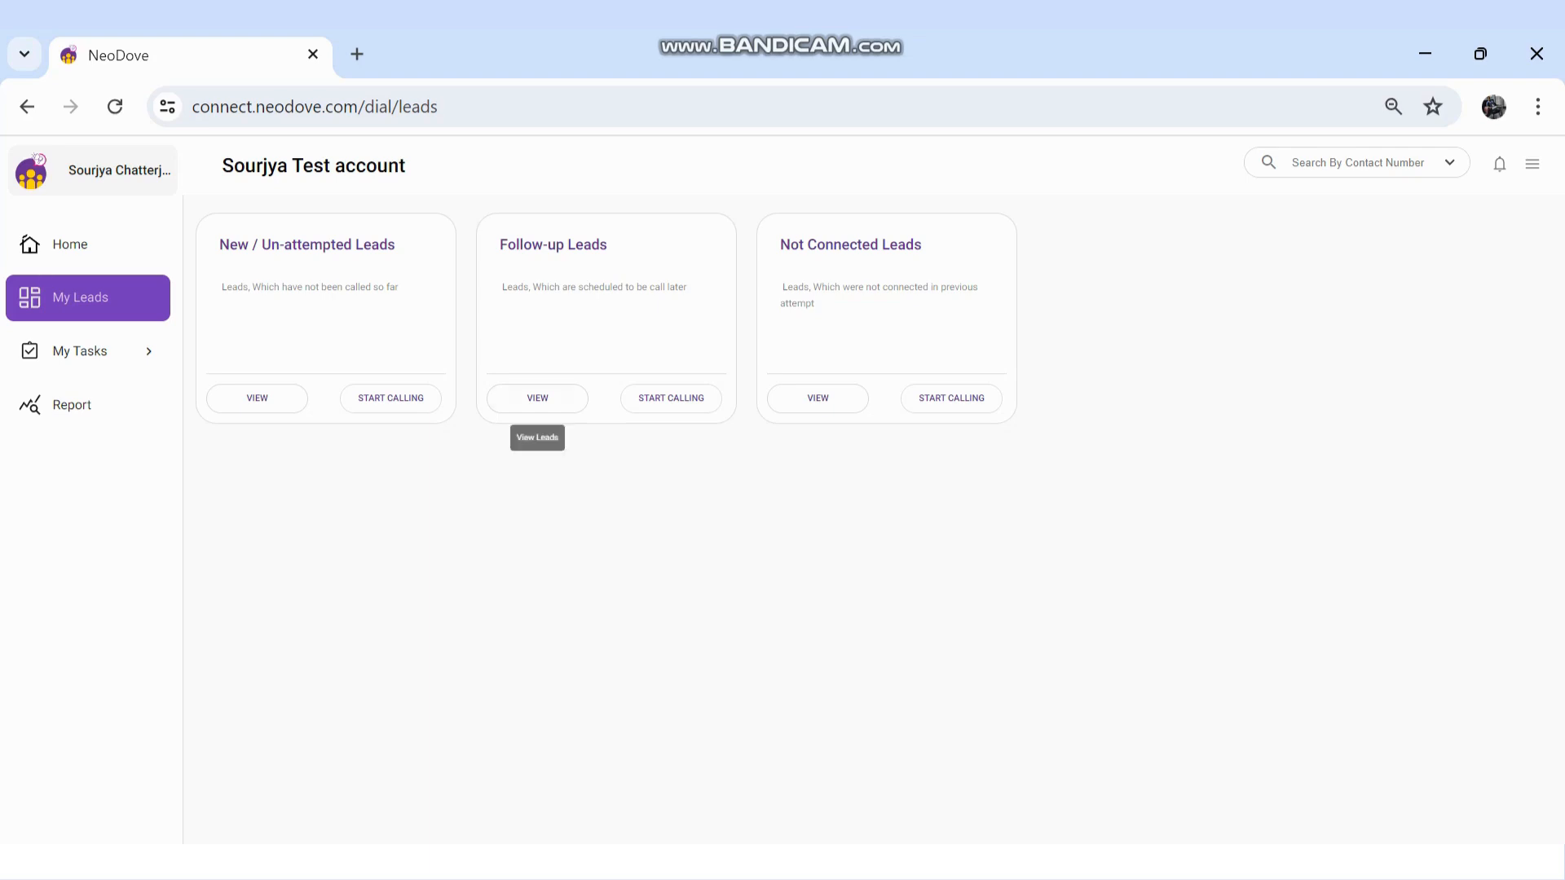
left_click(536, 397)
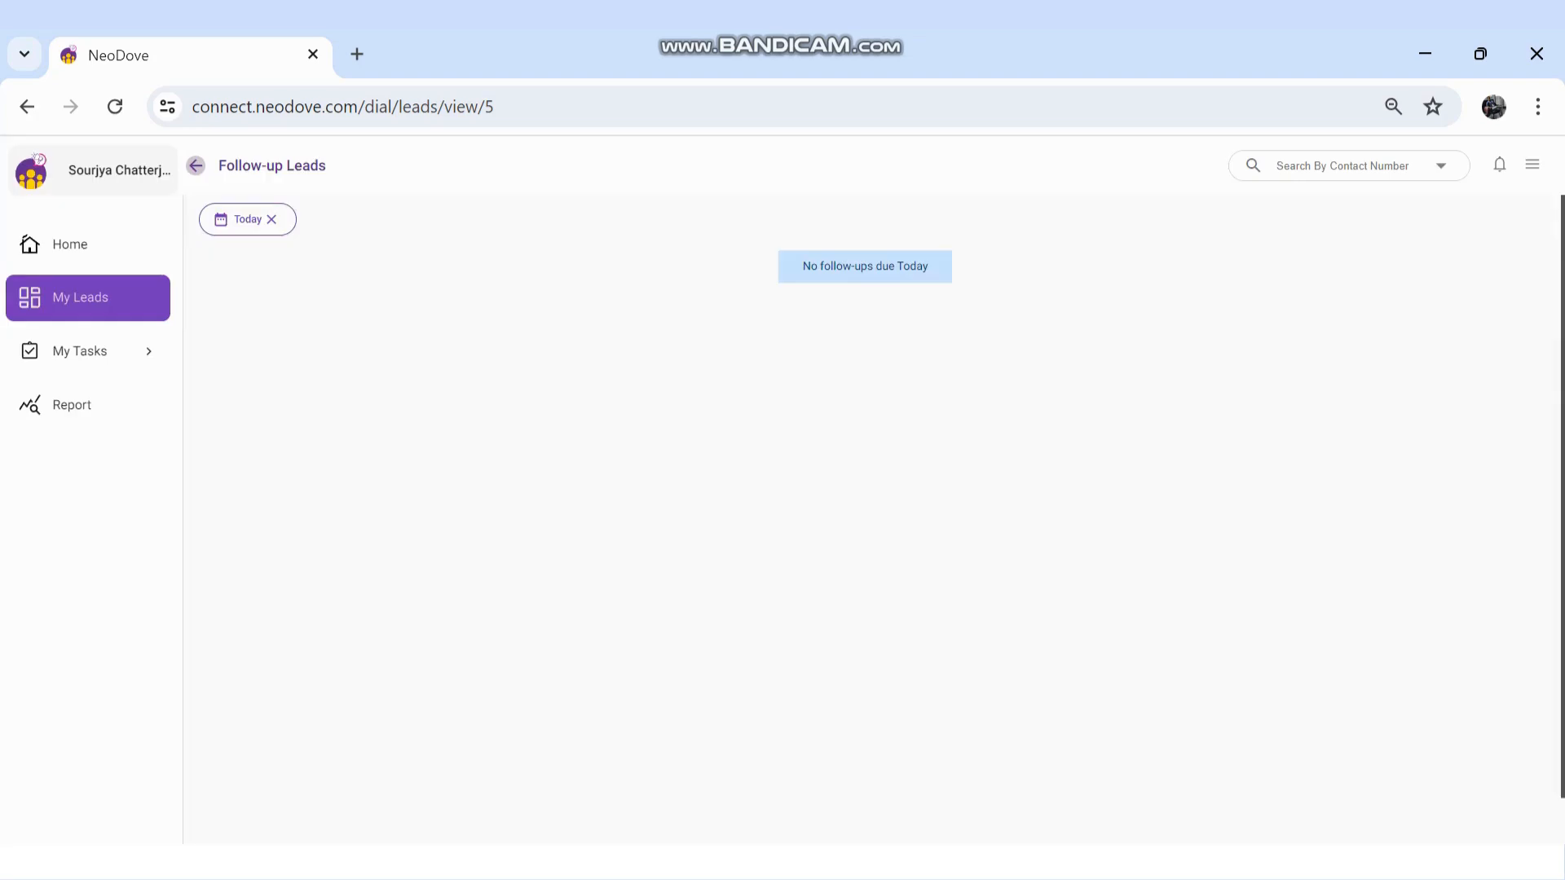
left_click(246, 220)
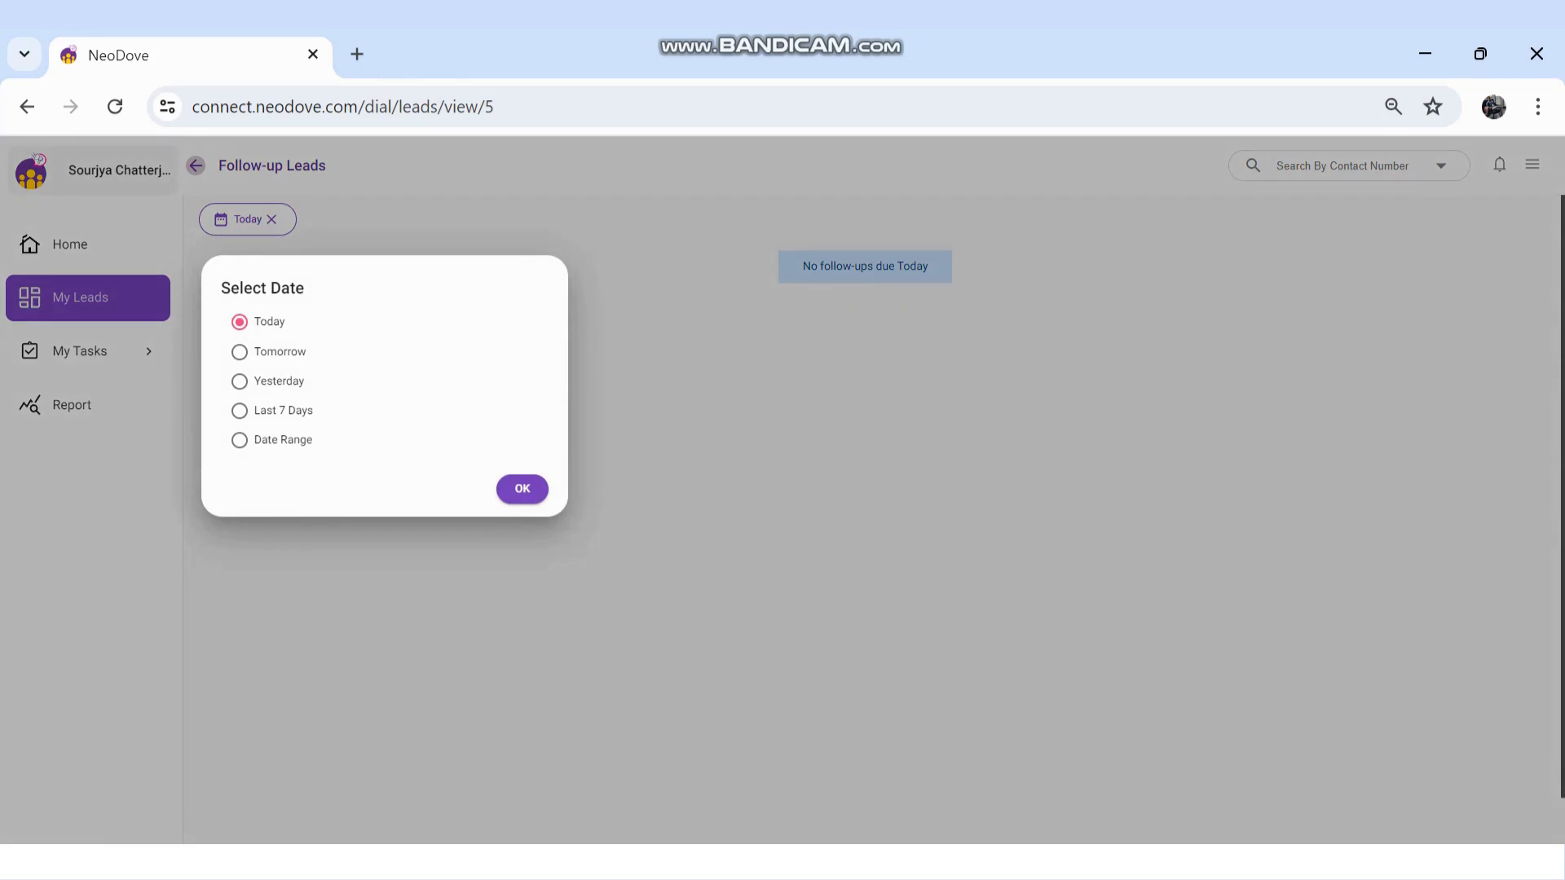
left_click(521, 489)
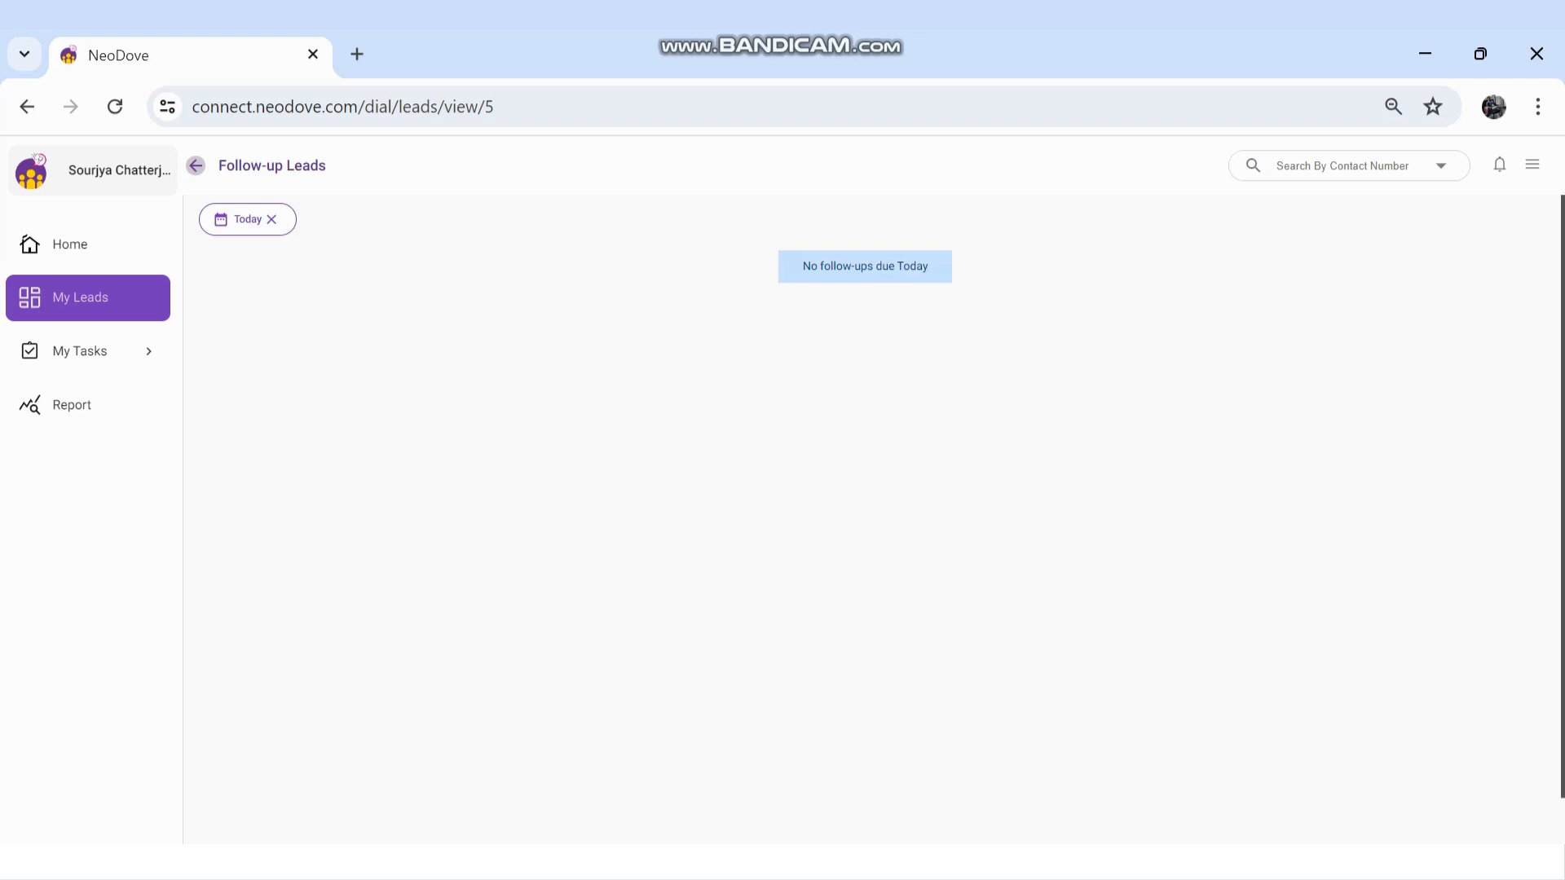
left_click(70, 243)
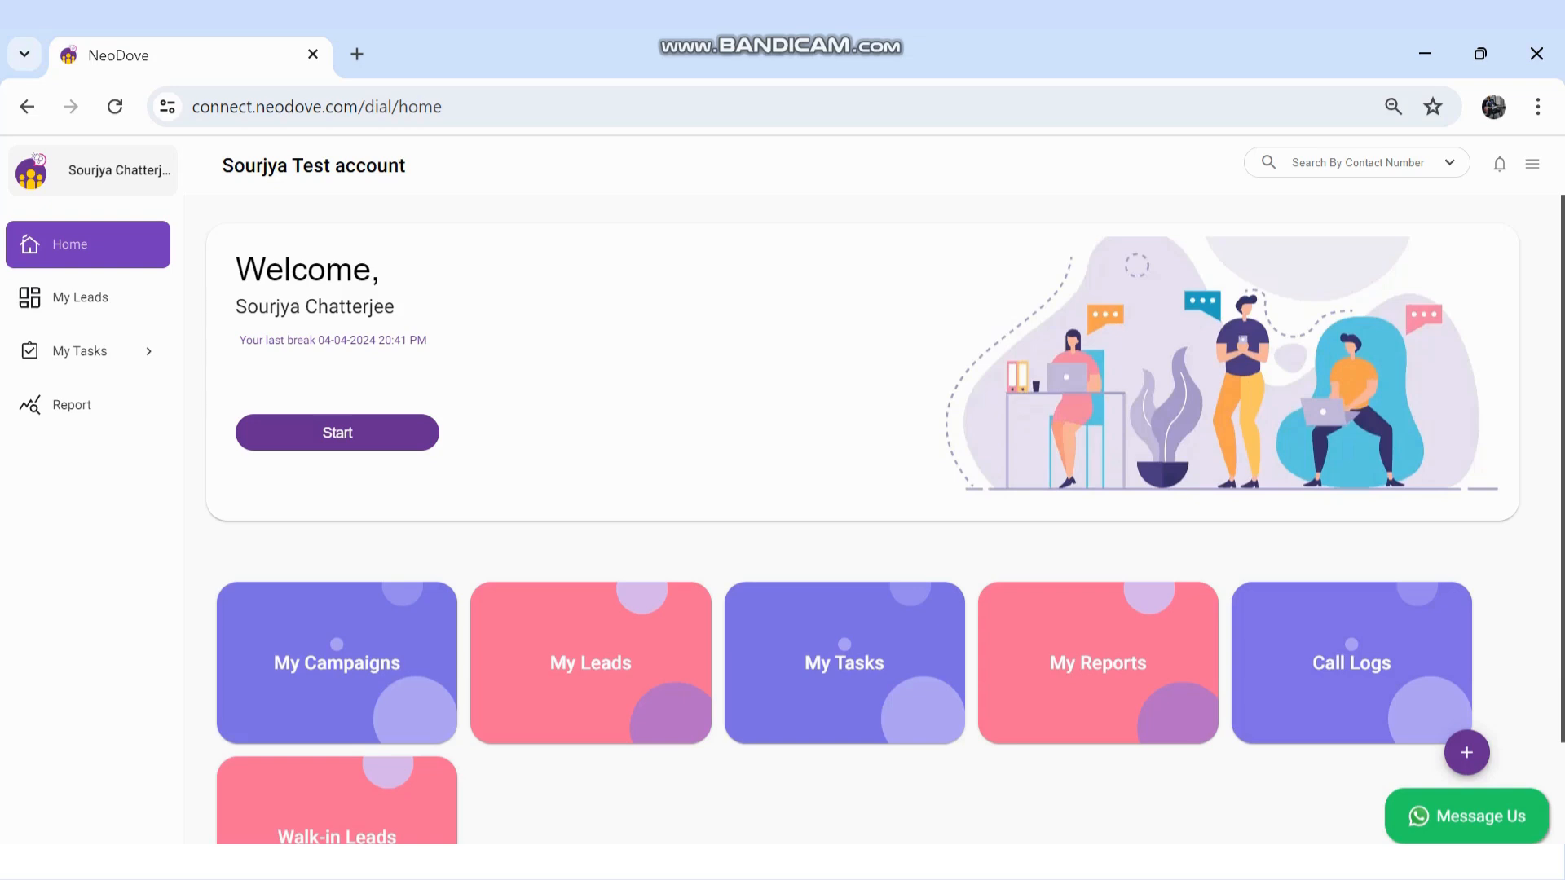
Reach the Walk-in Leads tile lower on the home page and enter the Walk-in Leads list.
scroll("down", 3)
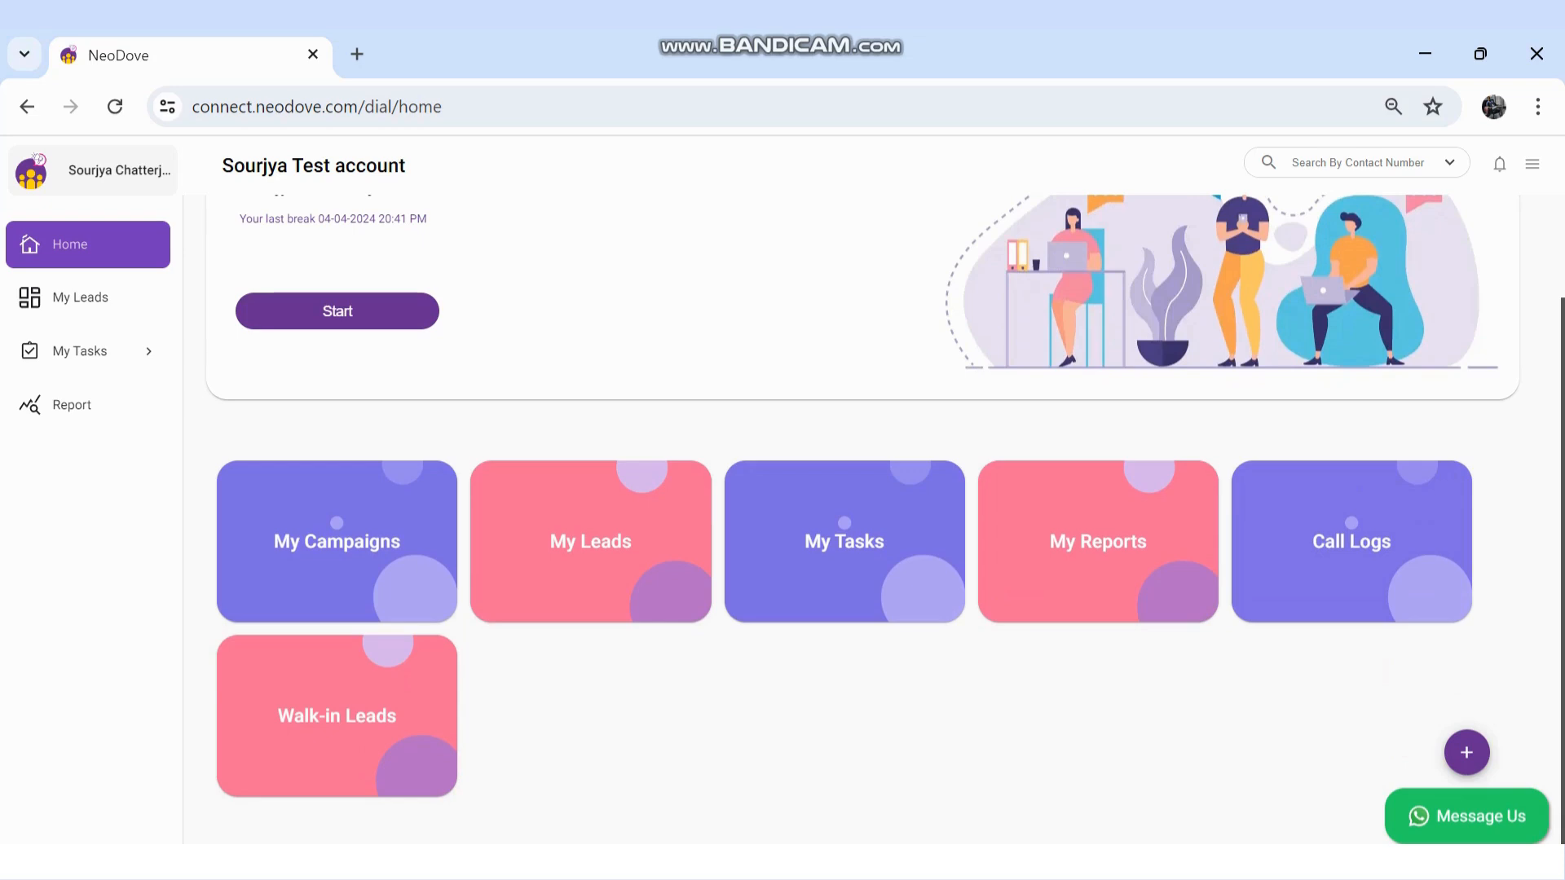
mouse_move(1465, 753)
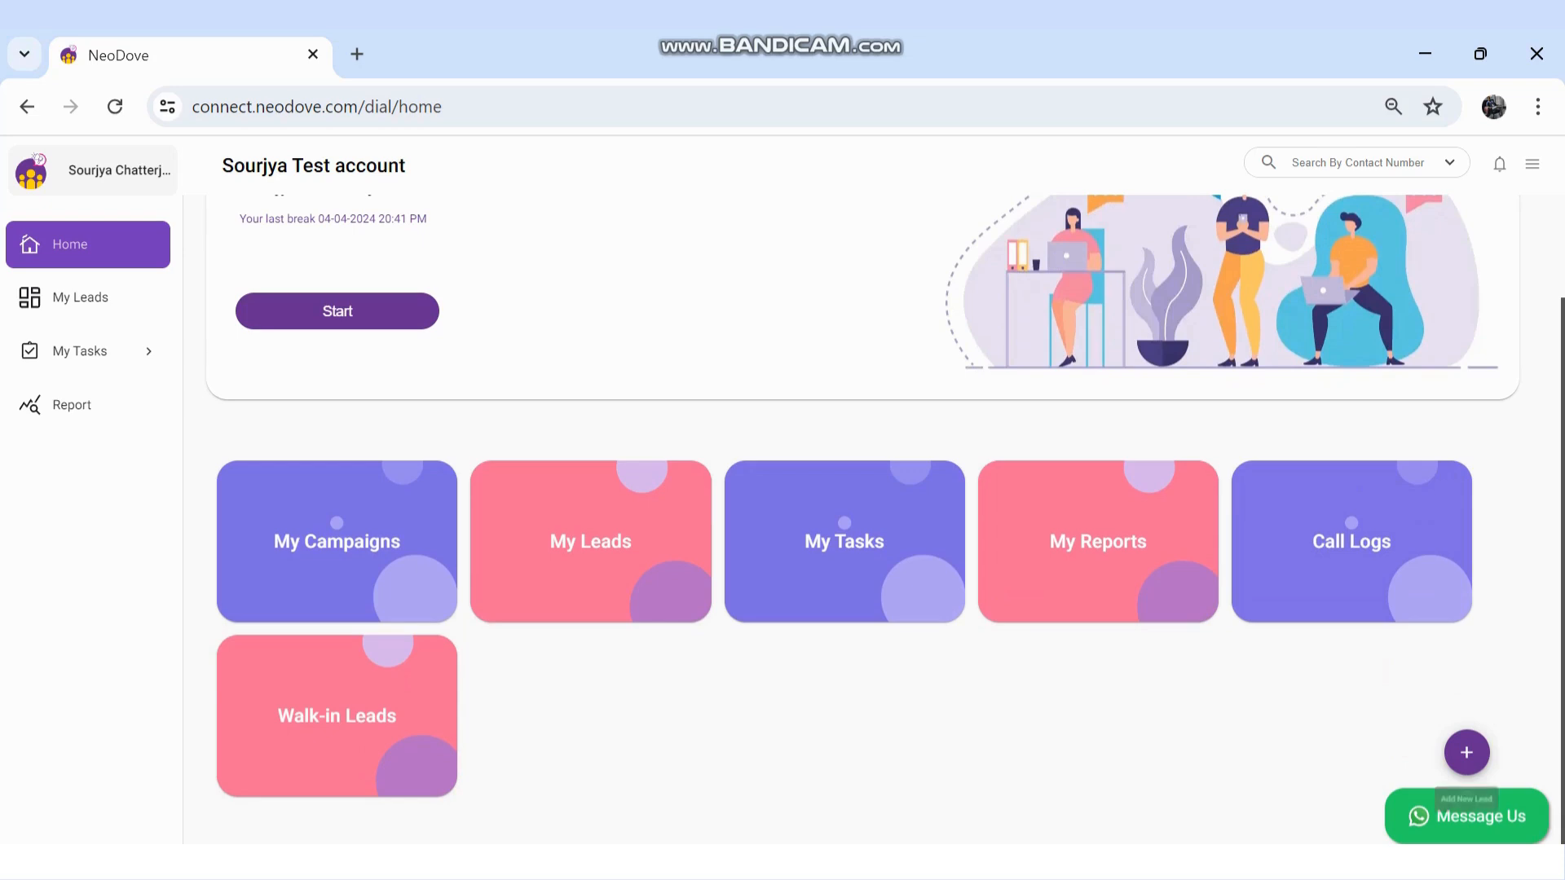
mouse_move(1465, 753)
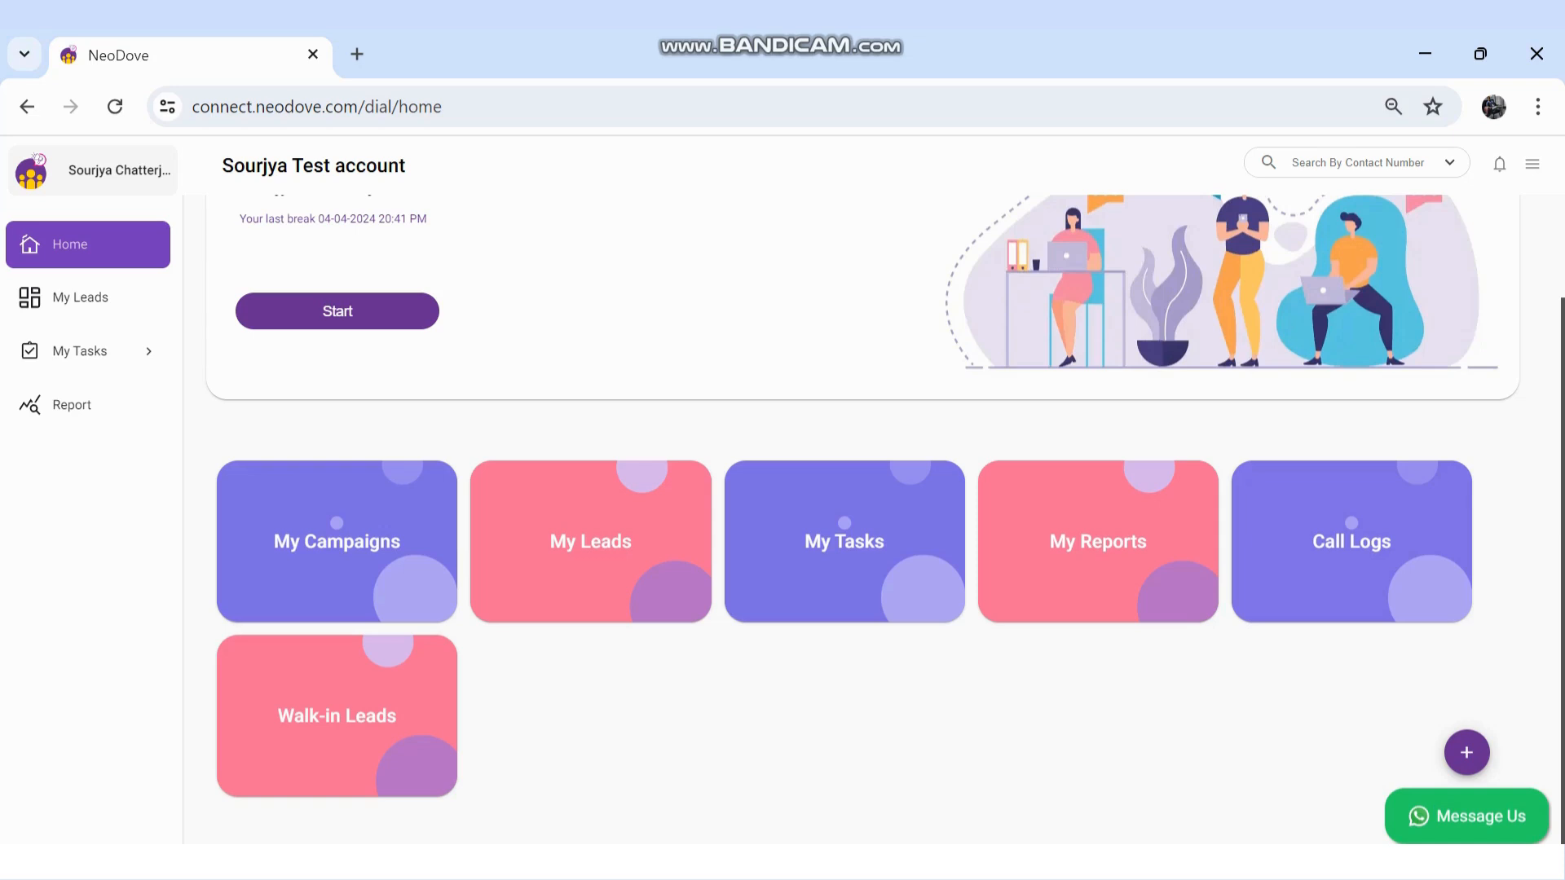
left_click(336, 716)
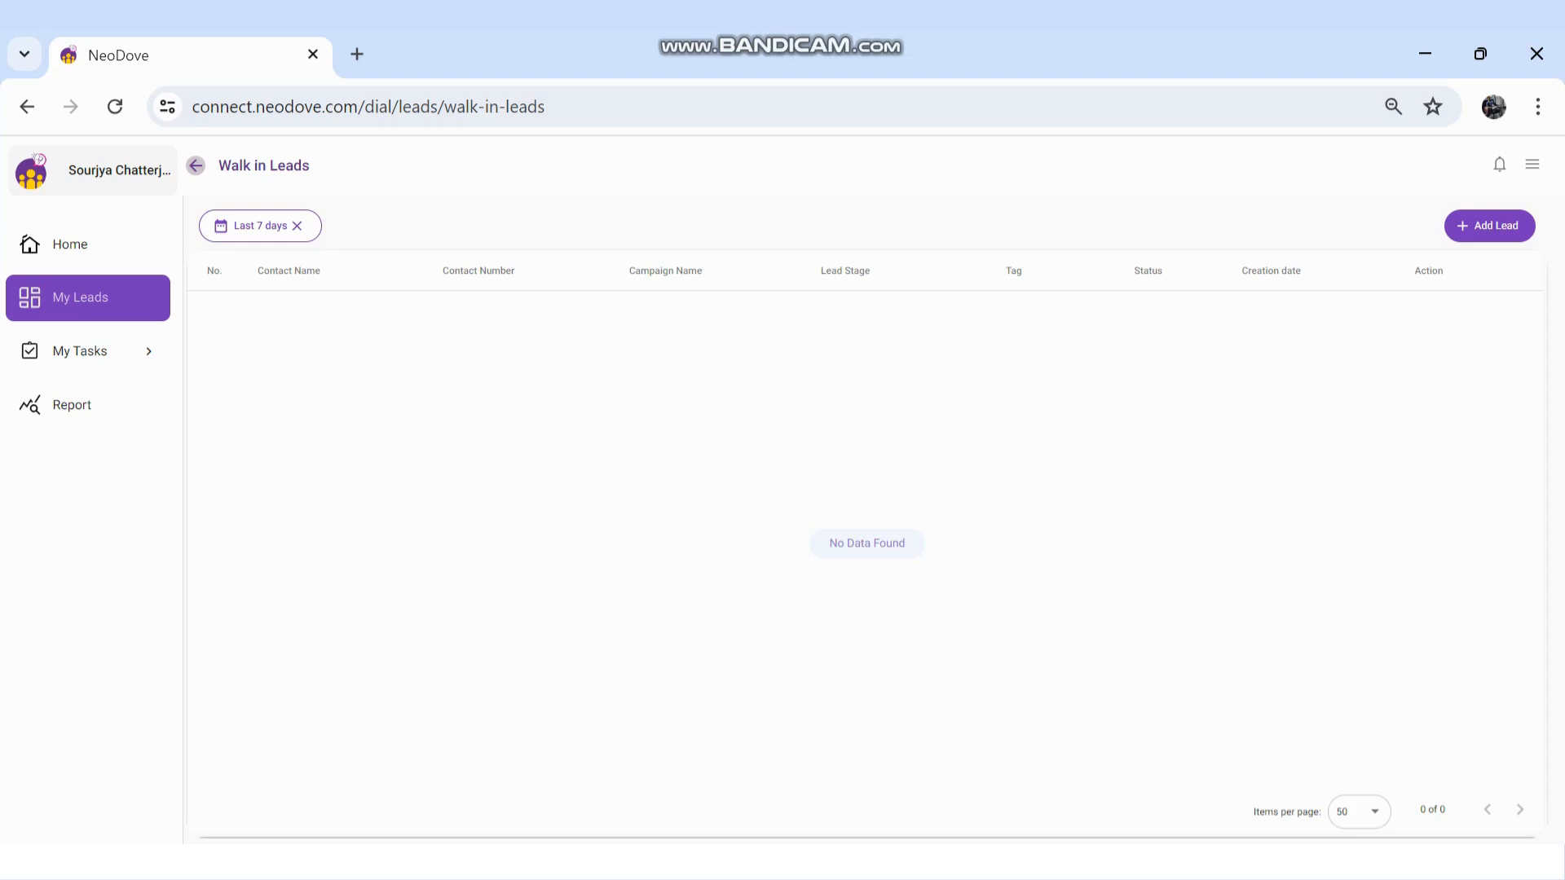
Confirm Last 7 Days in the Select Date chooser so the walk-in list reloads.
left_click(1488, 225)
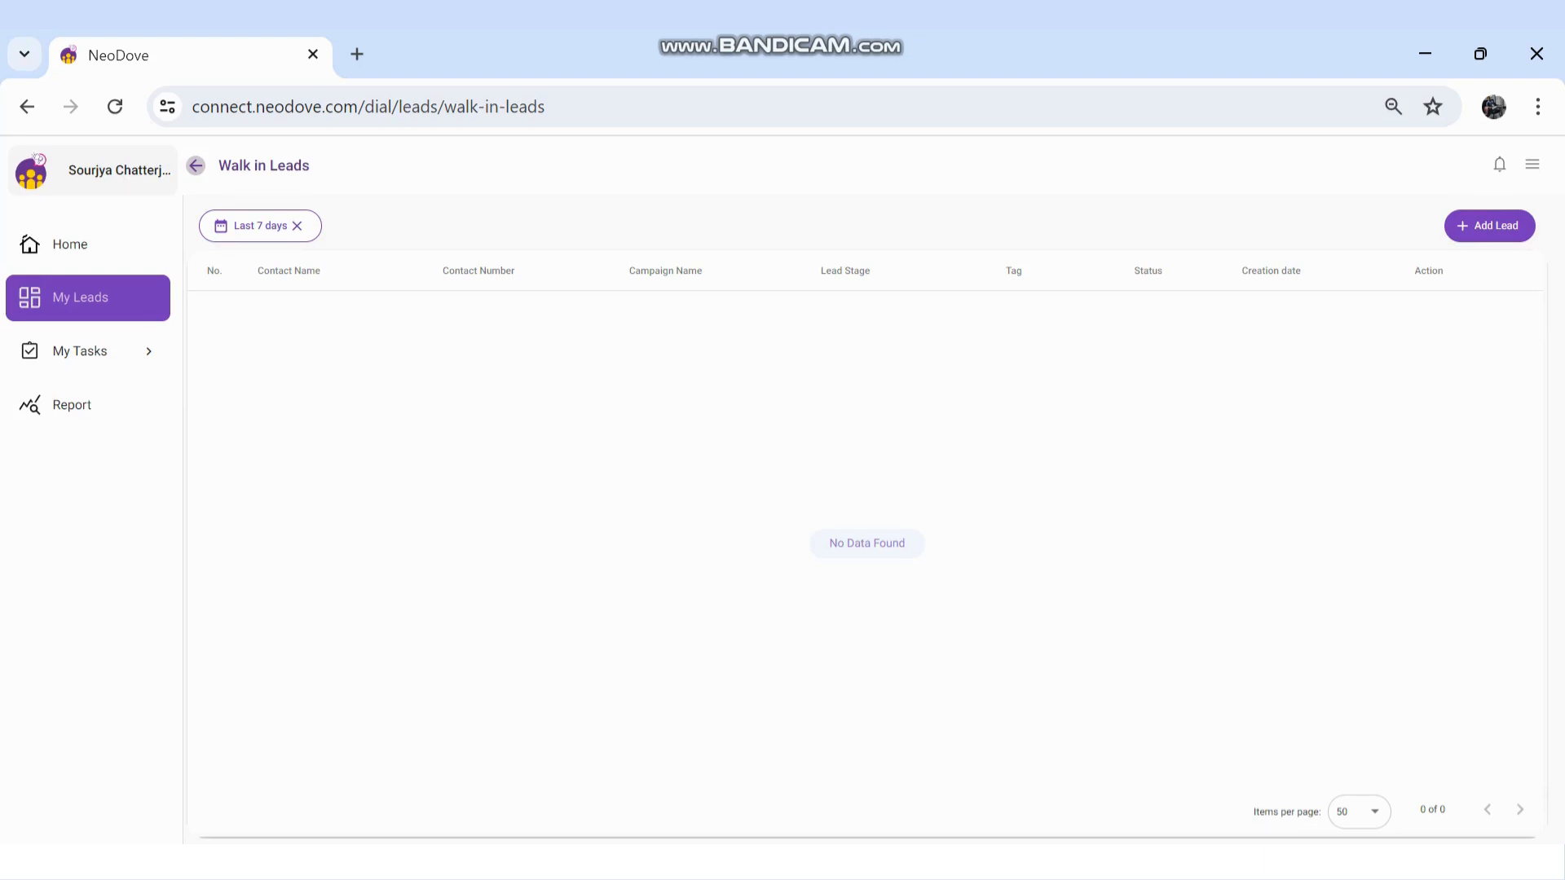
left_click(257, 225)
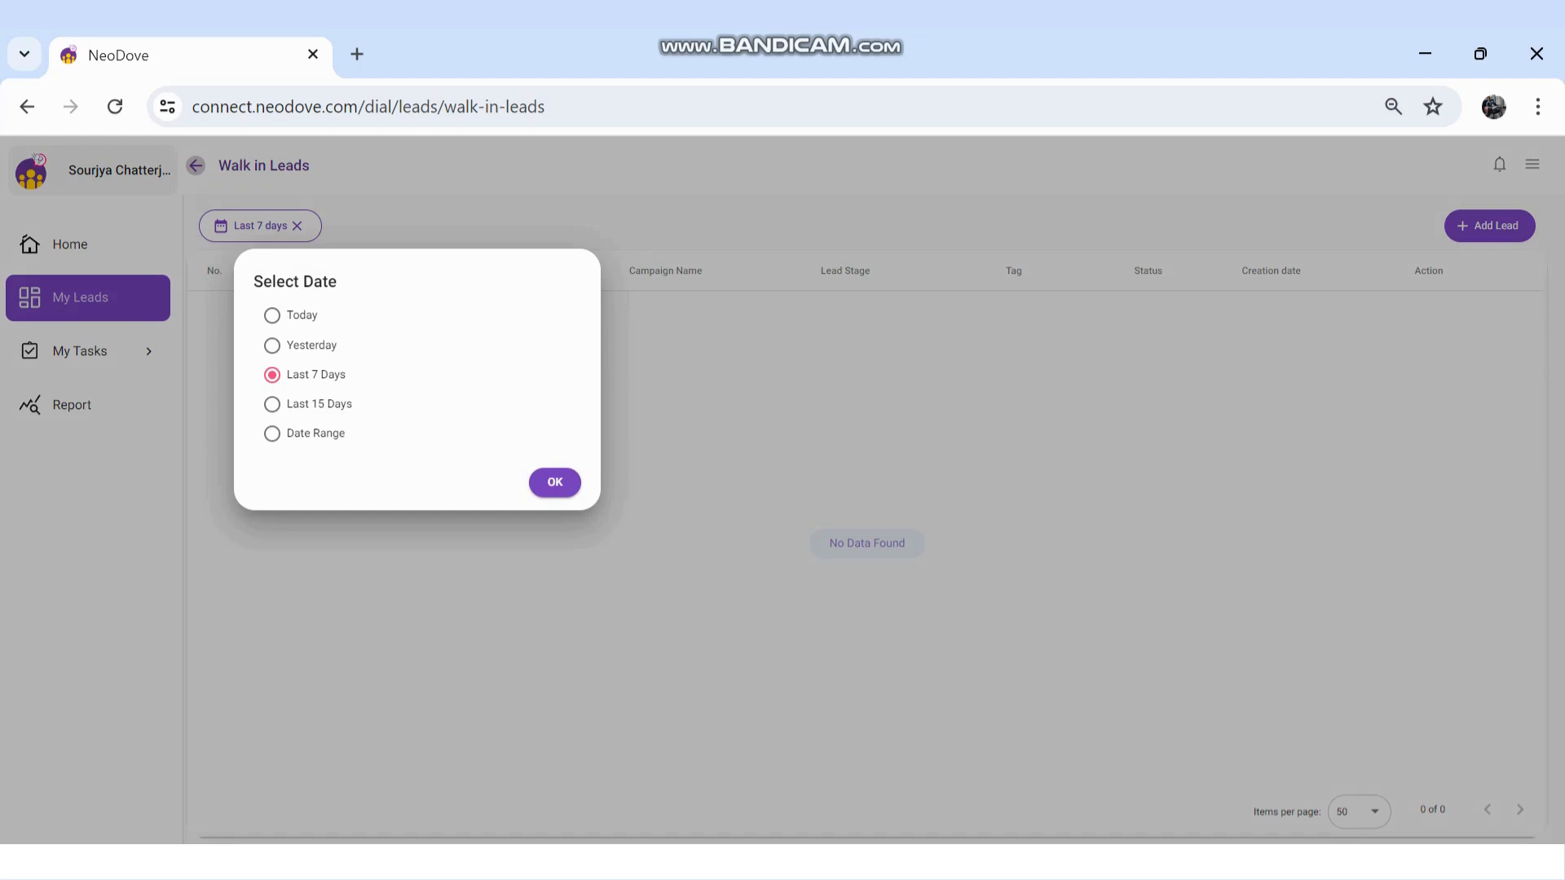
left_click(554, 483)
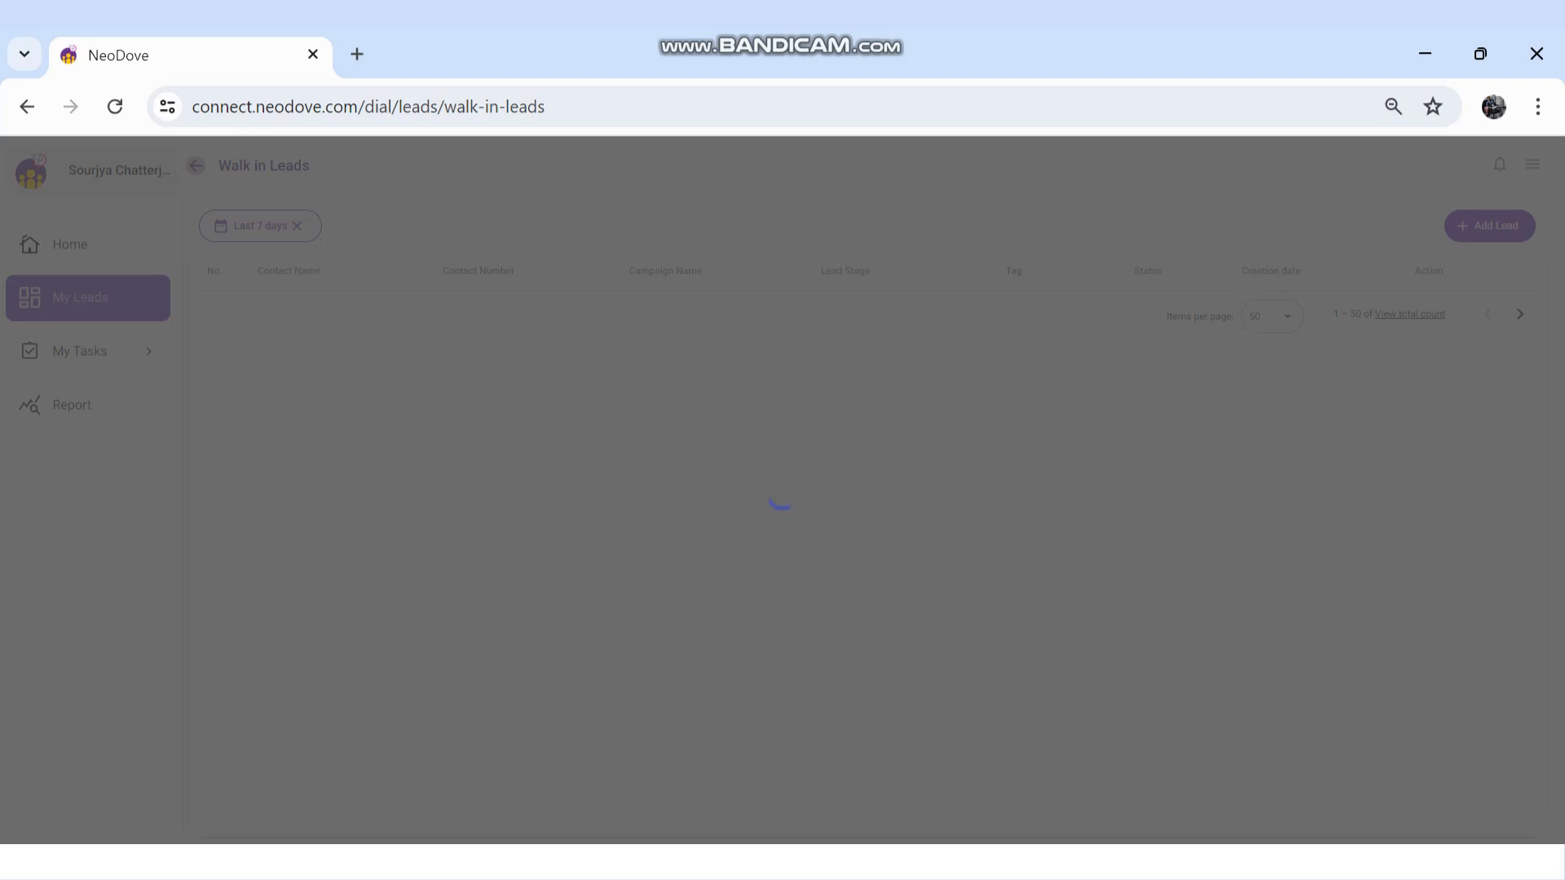